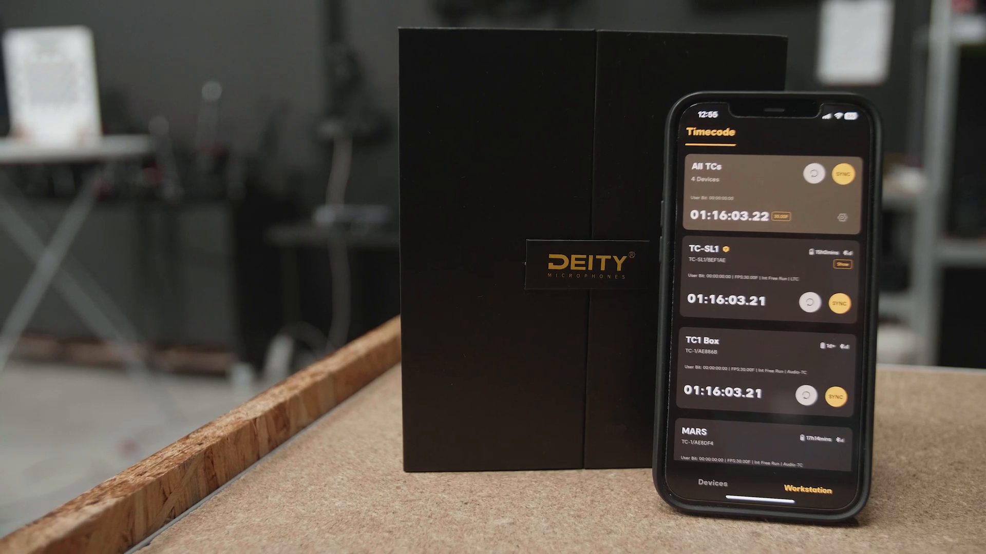
Step: Jam-sync MARS and the other three devices from Sidus Audio's All TCs card
left_click(98, 9)
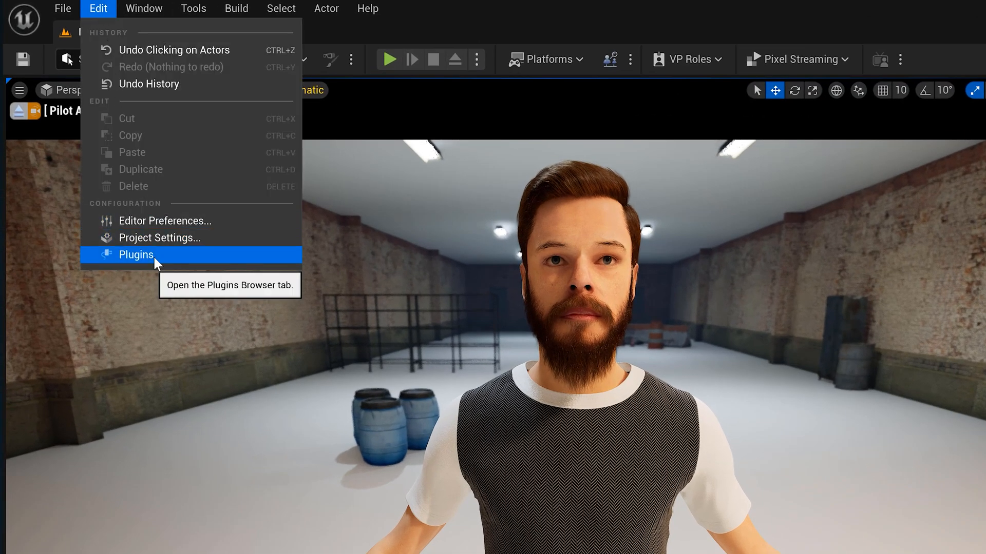
Step: Tick the beta LiveLinkLens plugin in the Plugins browser and accept the warning
left_click(135, 255)
type("livelink lens")
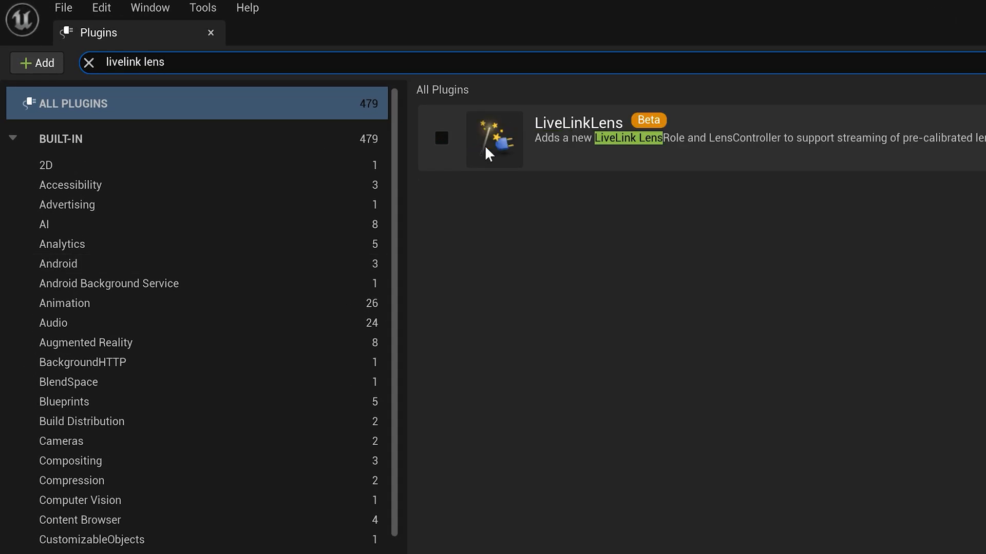
left_click(441, 140)
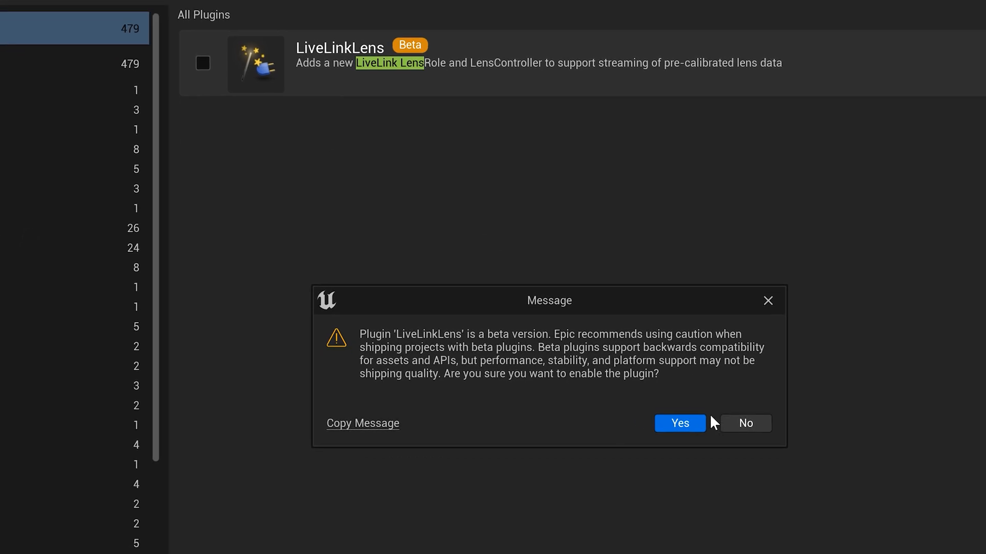
left_click(678, 423)
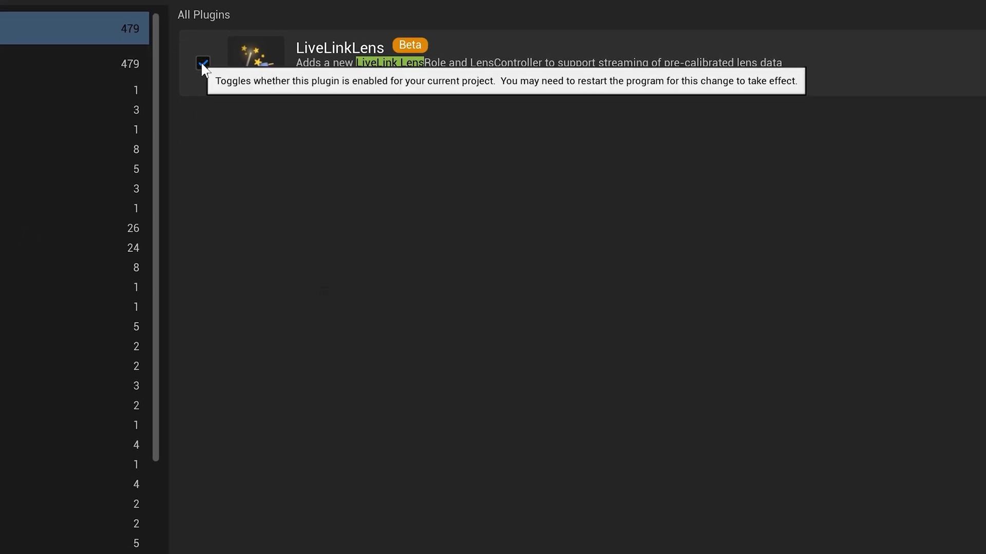
type("camera")
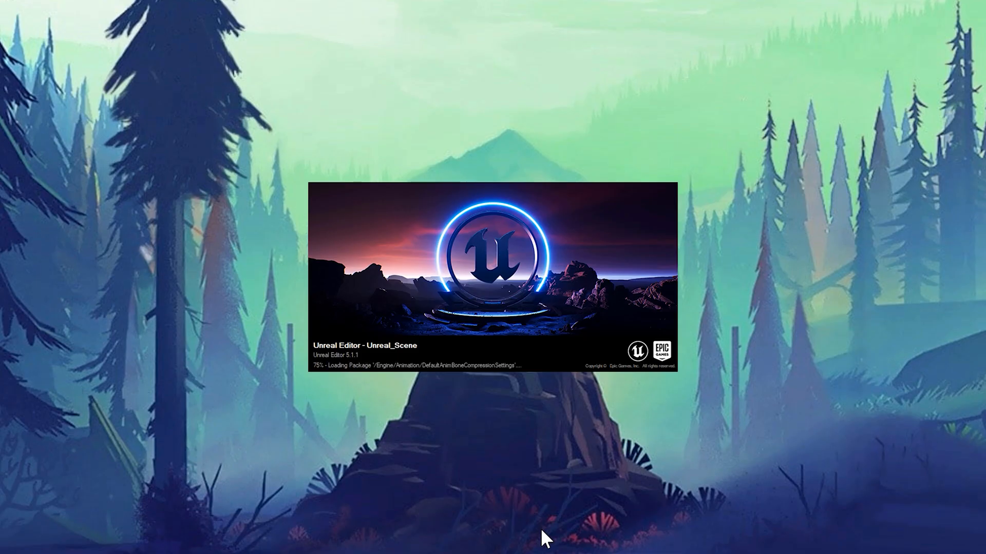
Step: Open the Live Link panel and inspect the Vive source and Rover1 subject
left_click(143, 8)
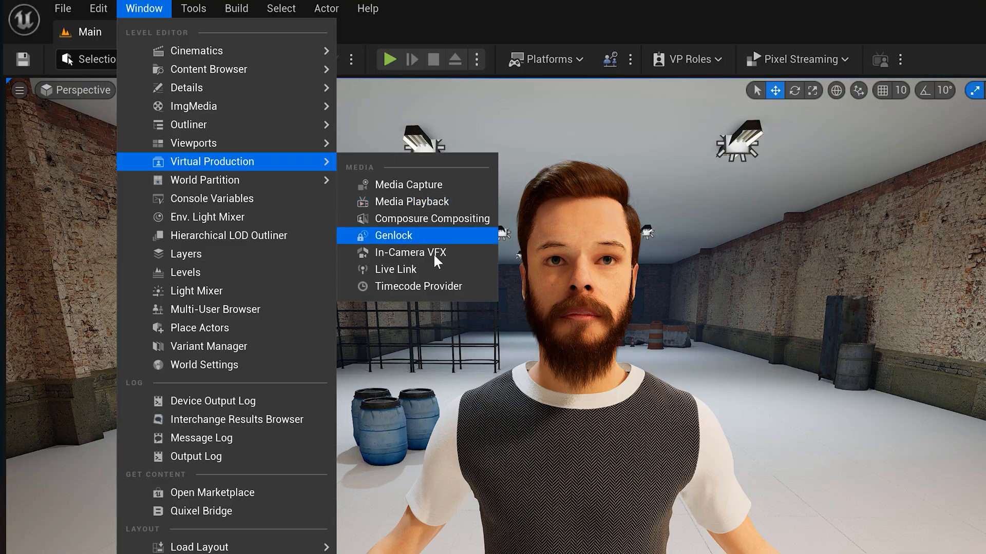
left_click(396, 269)
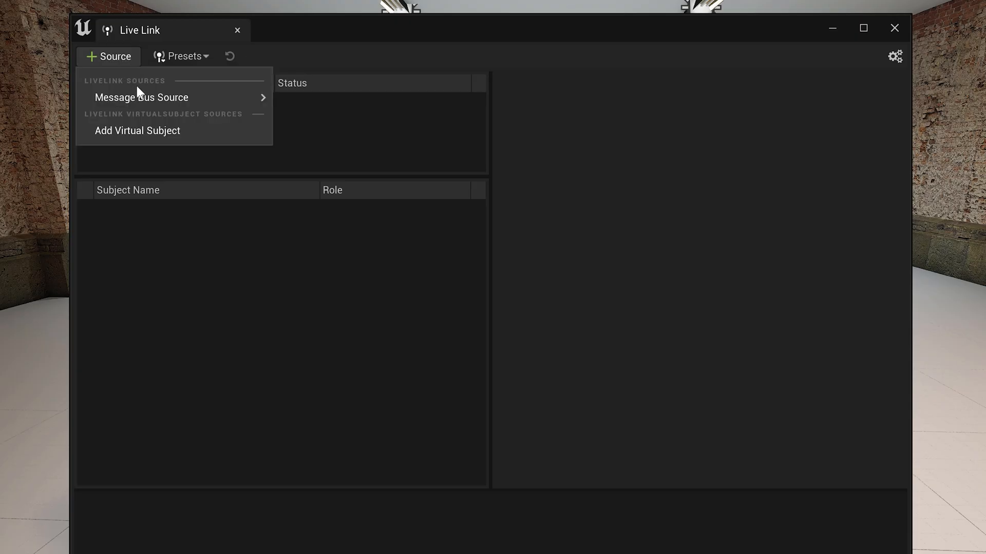
mouse_move(141, 98)
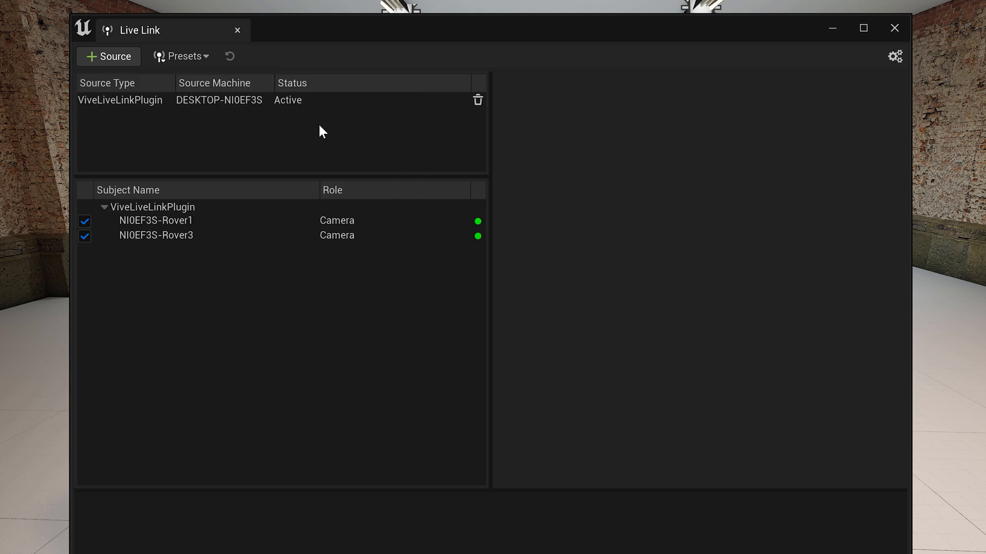
mouse_move(260, 203)
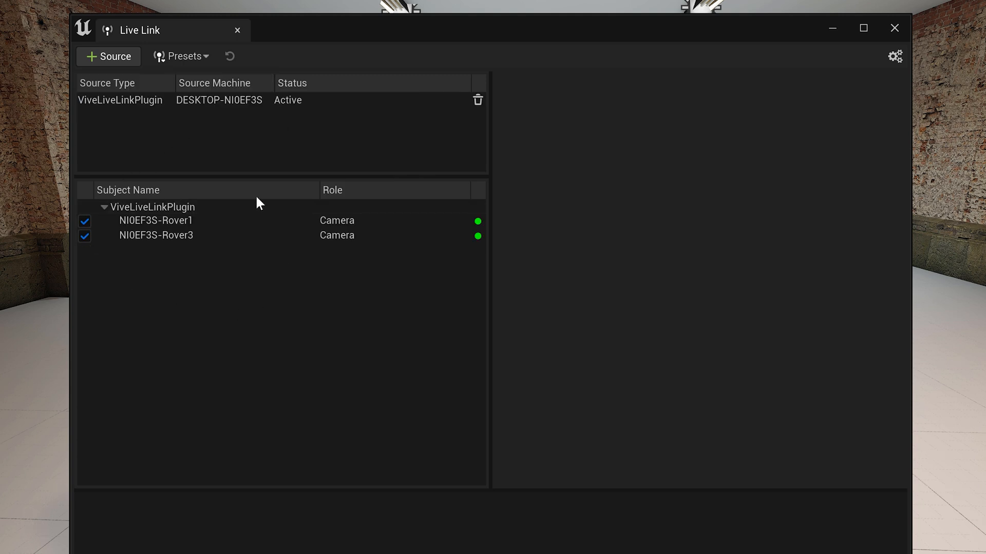
left_click(155, 221)
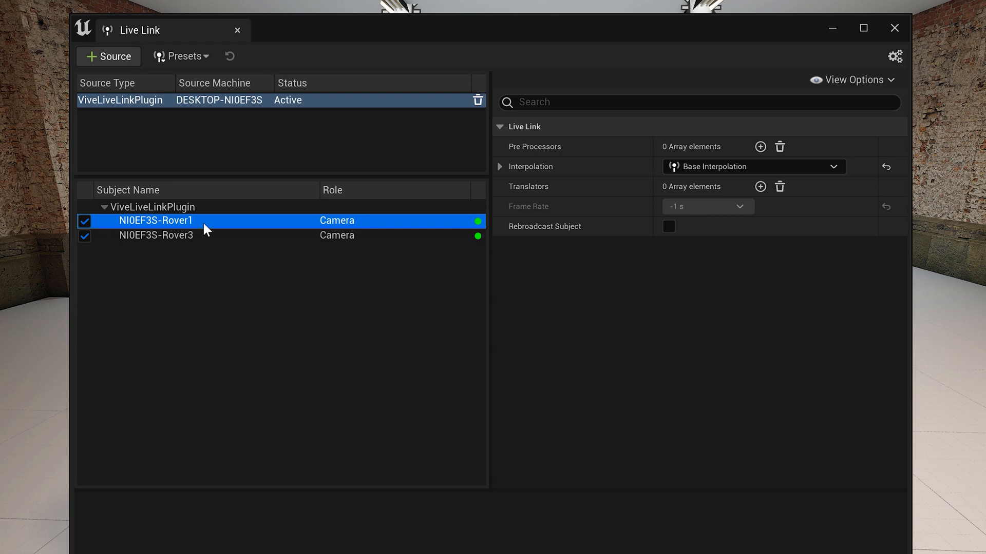
left_click(155, 235)
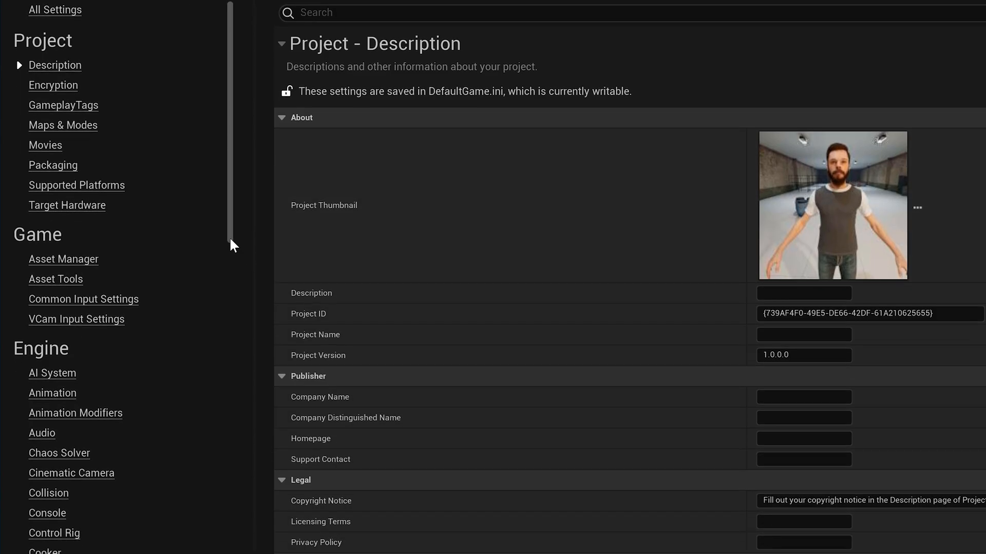
Step: Scroll Project Settings down to Plugins and show the UDP Messaging page
scroll("down", 3)
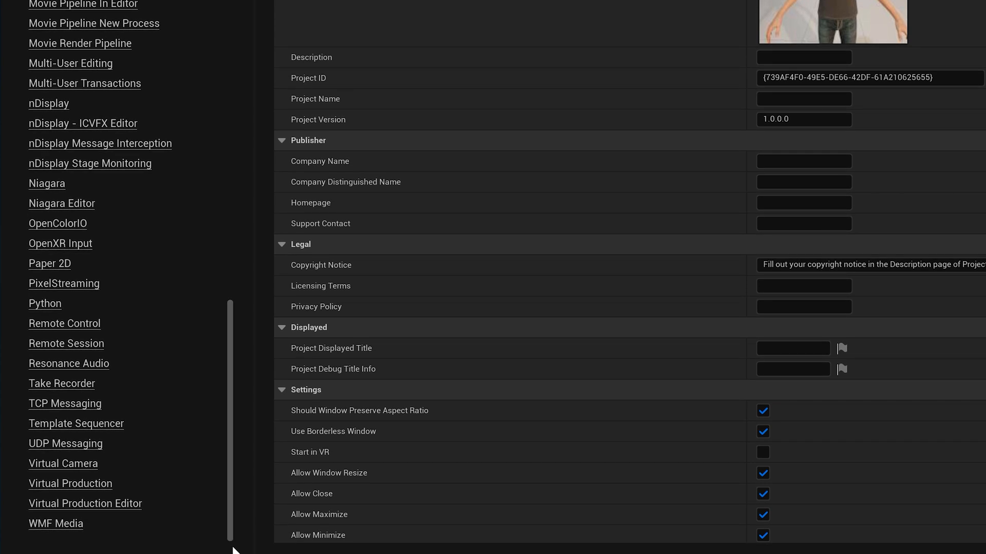
left_click(65, 443)
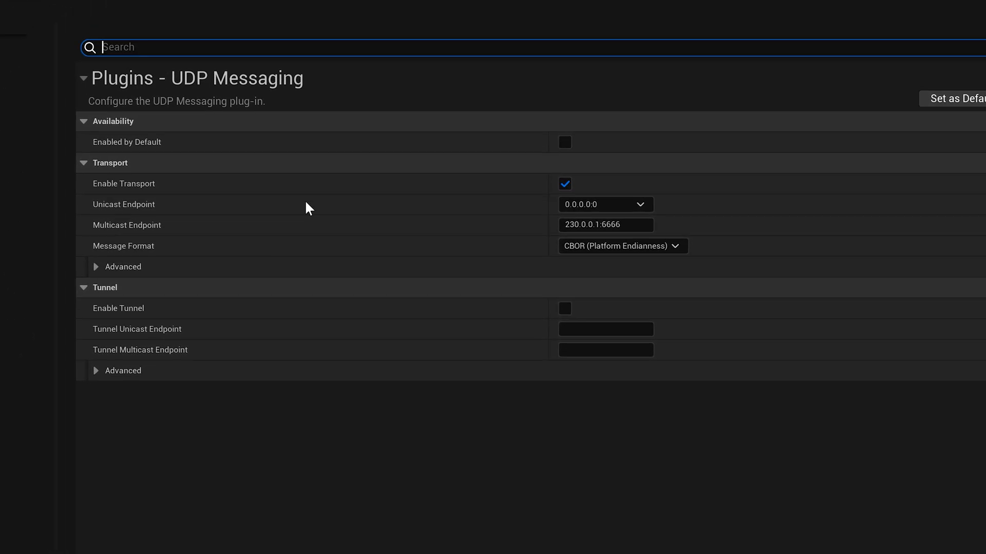
mouse_move(419, 216)
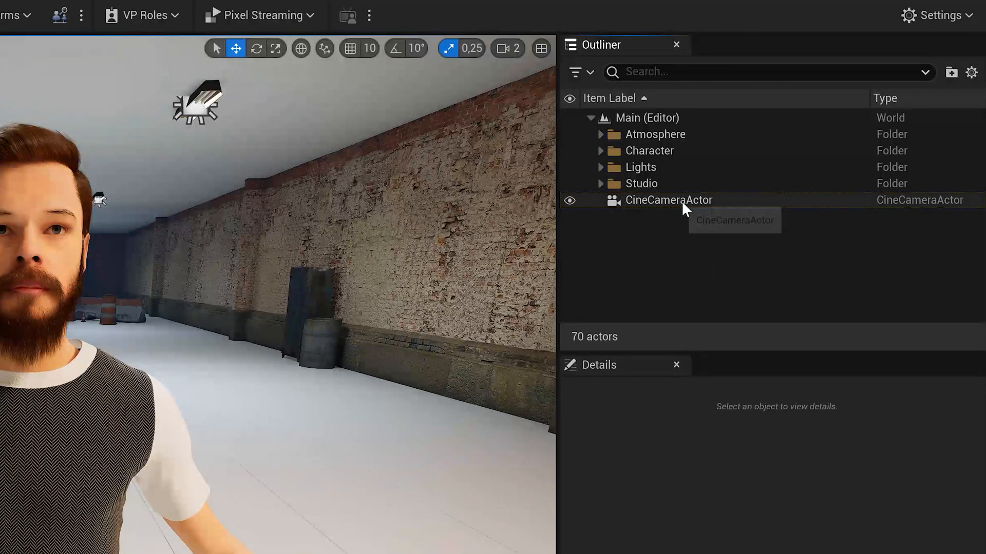
Step: Add a Live Link Controller to CineCameraActor and open its Subject Representation
left_click(668, 200)
type("livelink")
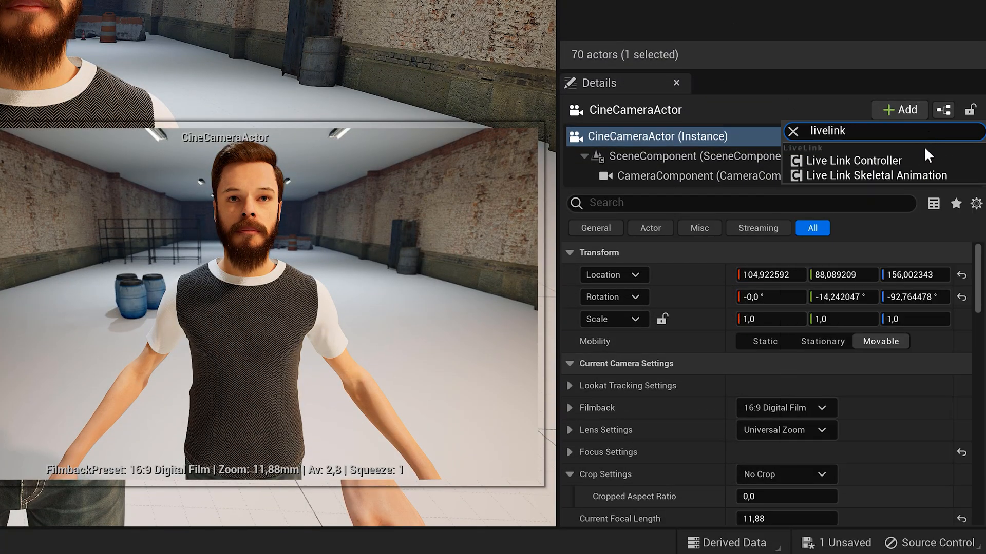
left_click(853, 160)
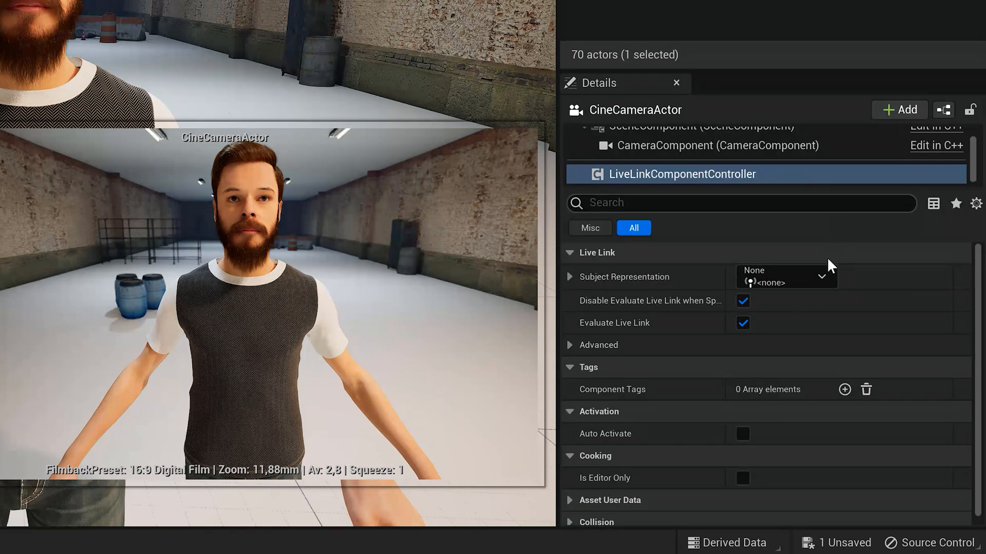
left_click(829, 277)
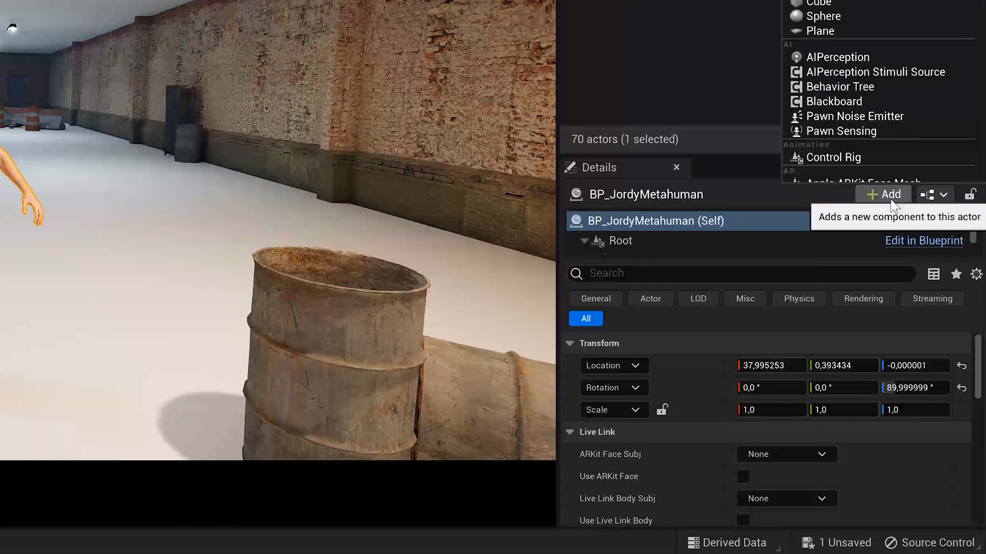
Step: Search 'livelink' and add a Live Link Controller to BP_JordyMetahuman
type("livelink")
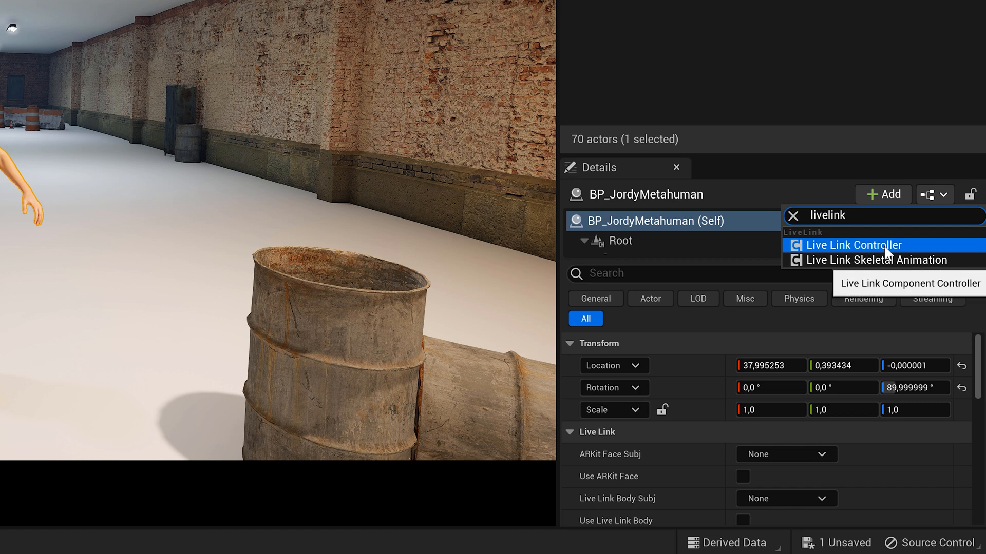
left_click(854, 245)
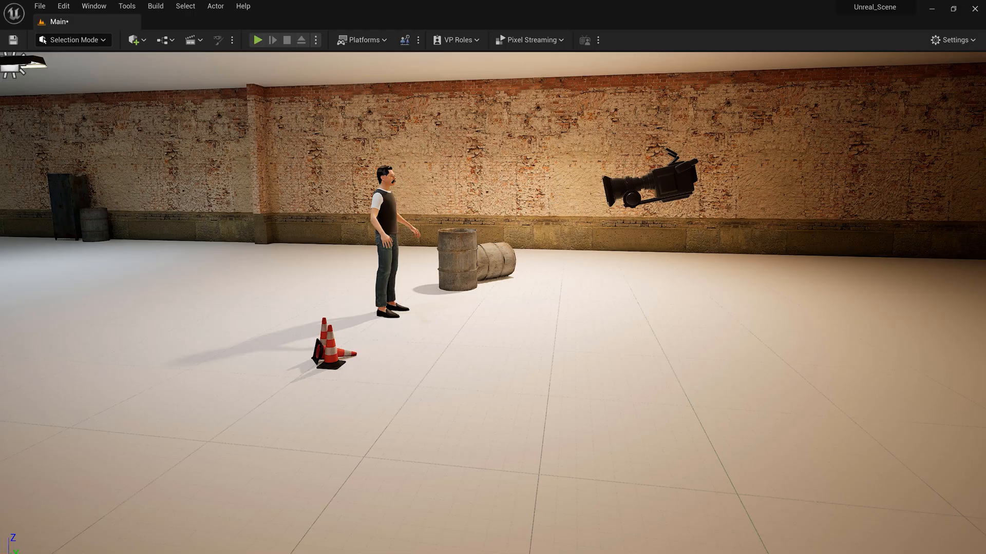
Step: Place an empty Actor in the level and enter 5,0 as its Z location
left_click(651, 185)
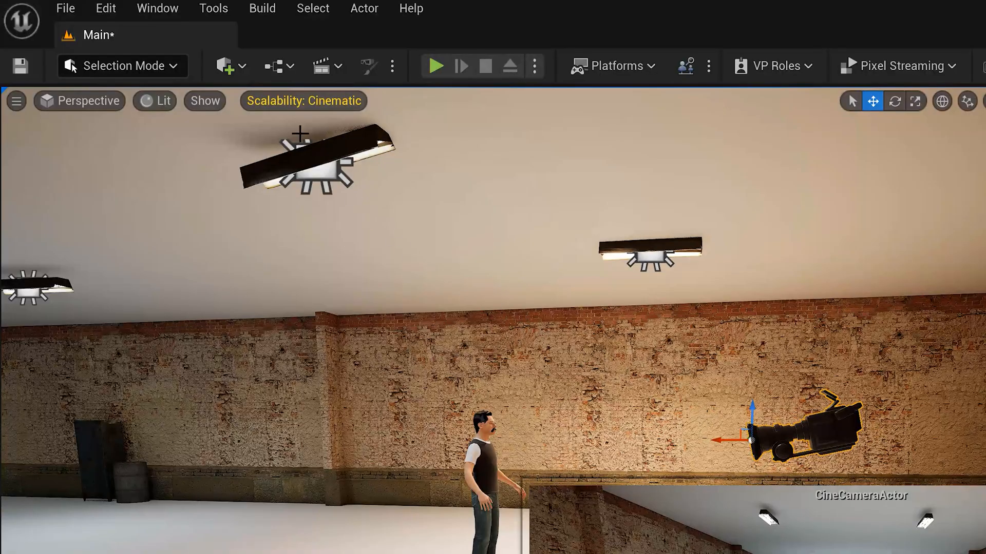
left_click(224, 65)
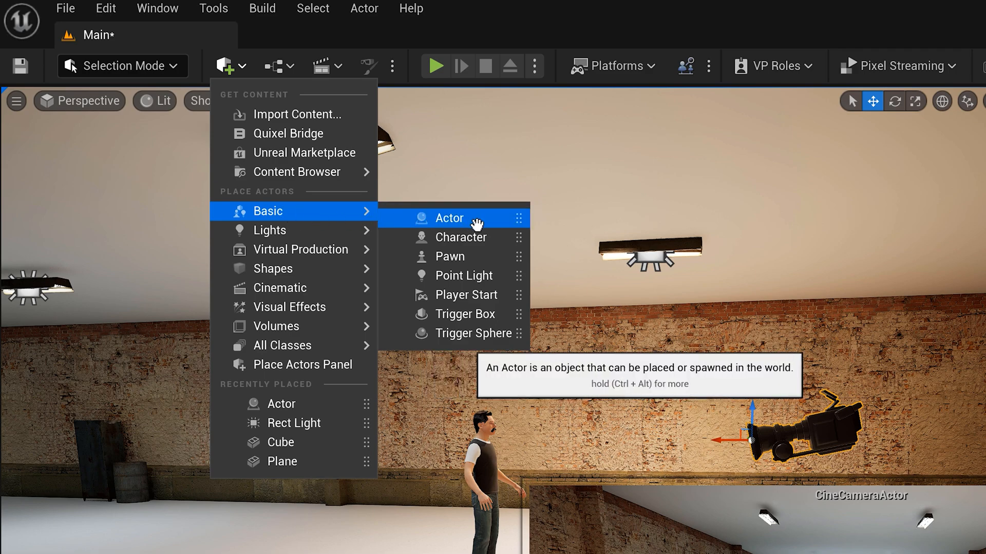
left_click(449, 219)
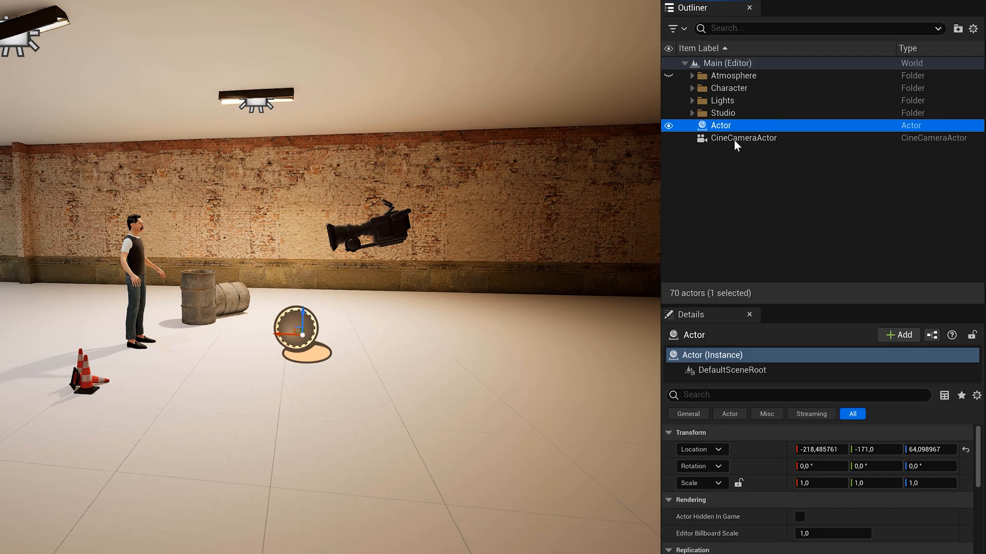
left_click(743, 137)
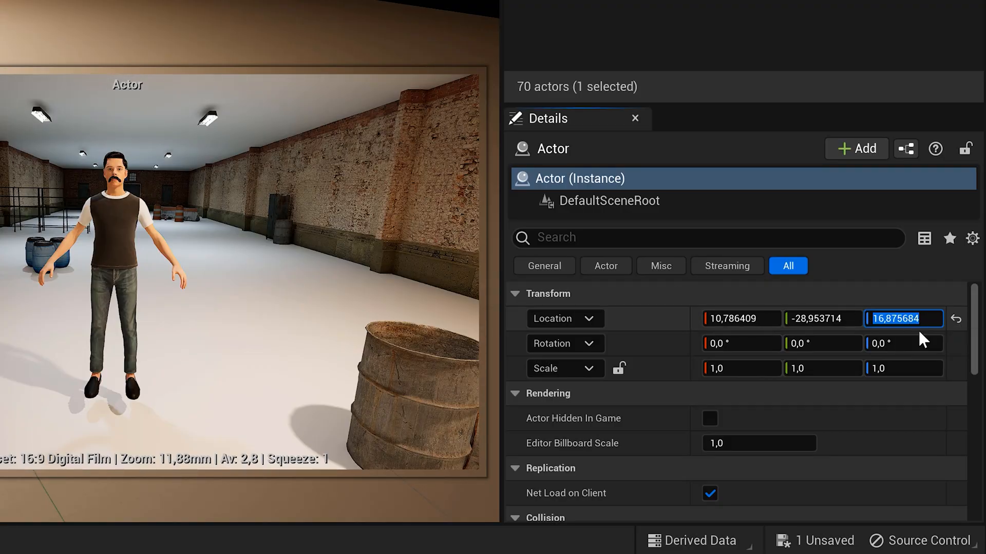
type("0")
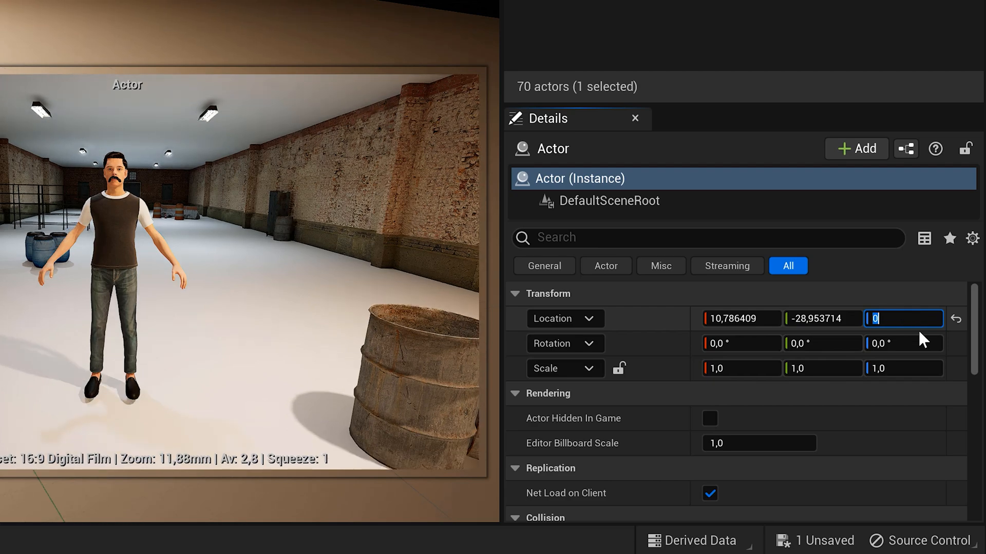
type("5,0")
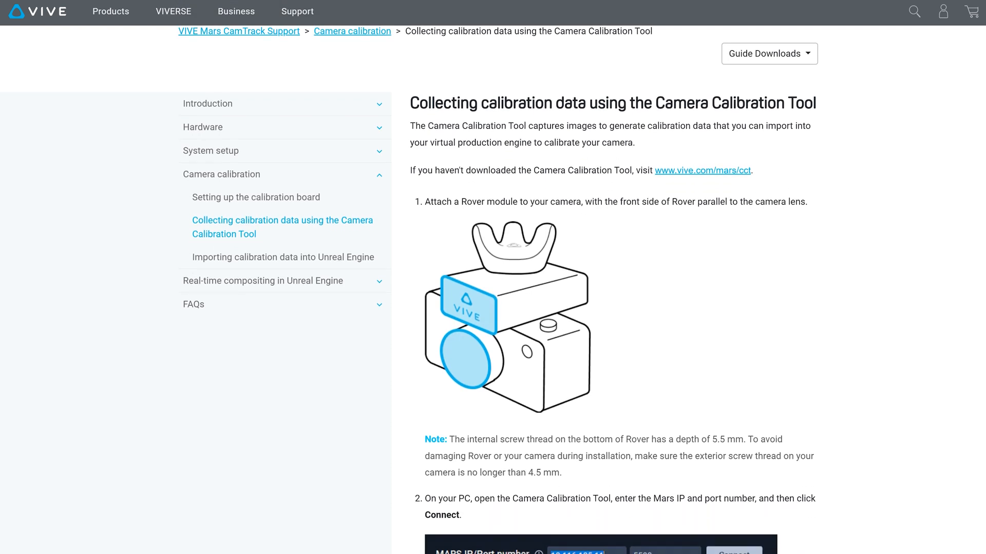
Step: Scroll through the Camera Calibration Tool data-collection guide
scroll("down", 3)
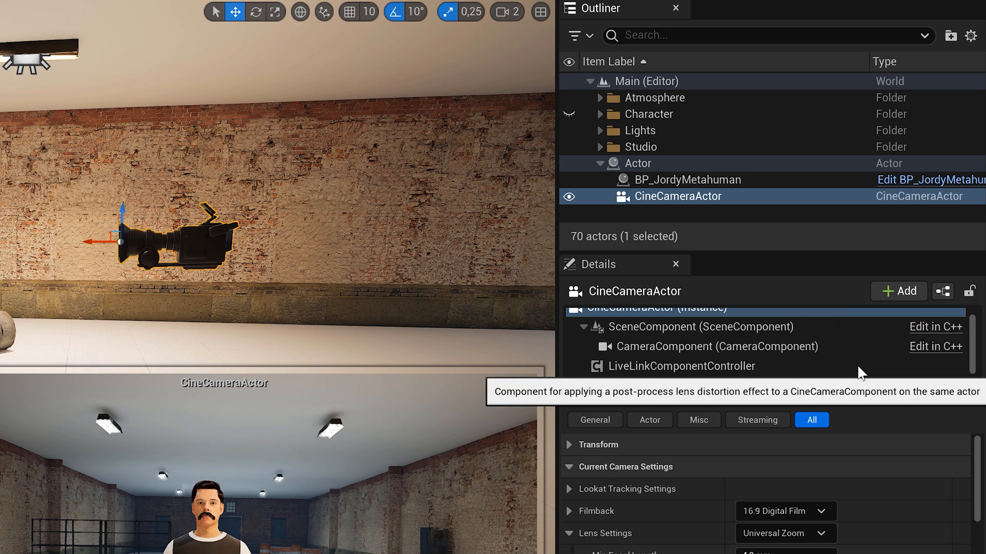
Step: Add a Lens component with lens file UE5_1_18mm_f8 and Use Camera Settings evaluation
left_click(681, 366)
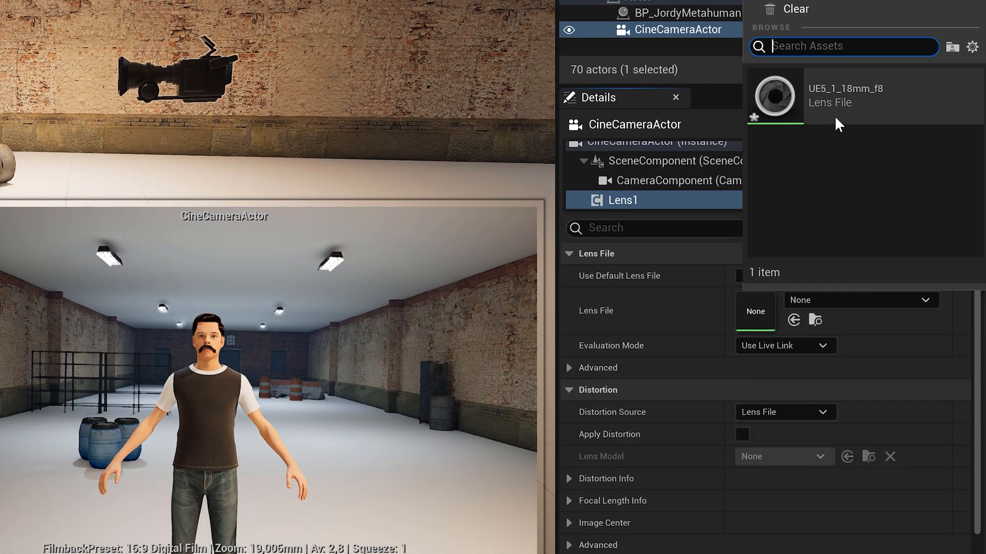
left_click(862, 95)
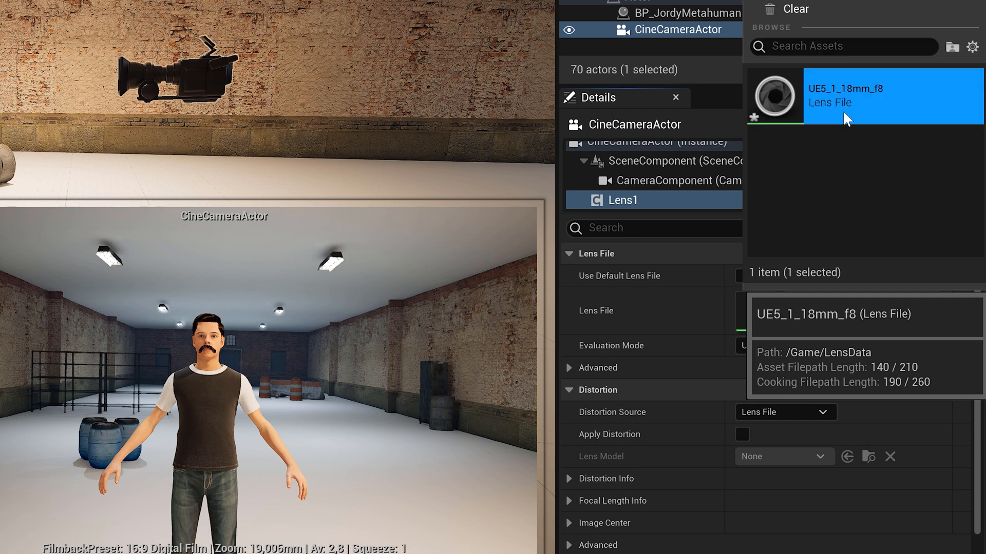
left_click(864, 95)
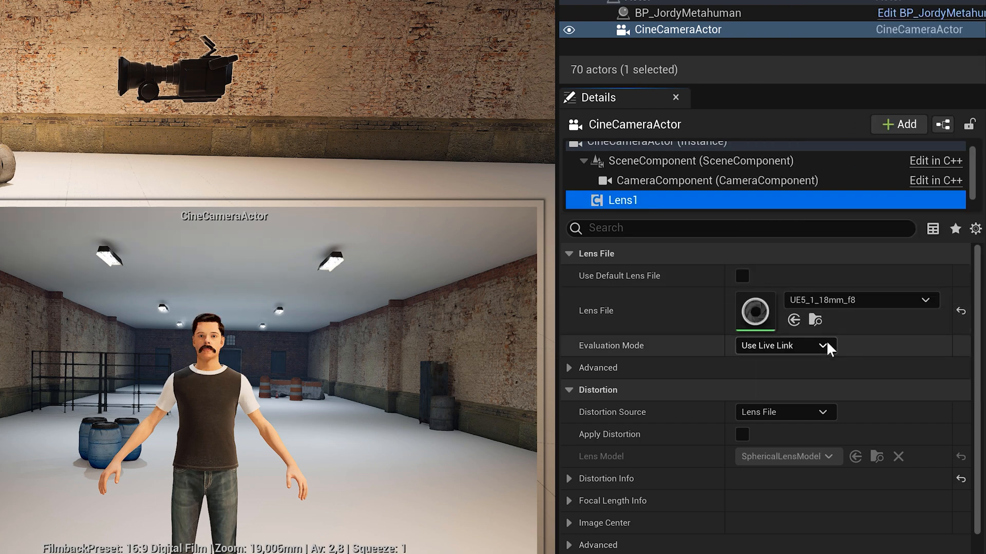
left_click(784, 345)
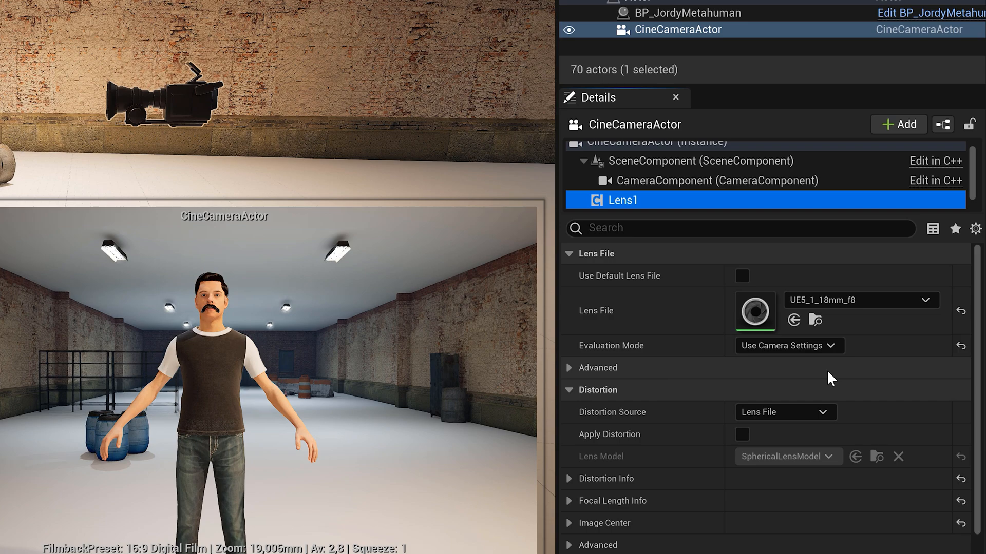
left_click(741, 434)
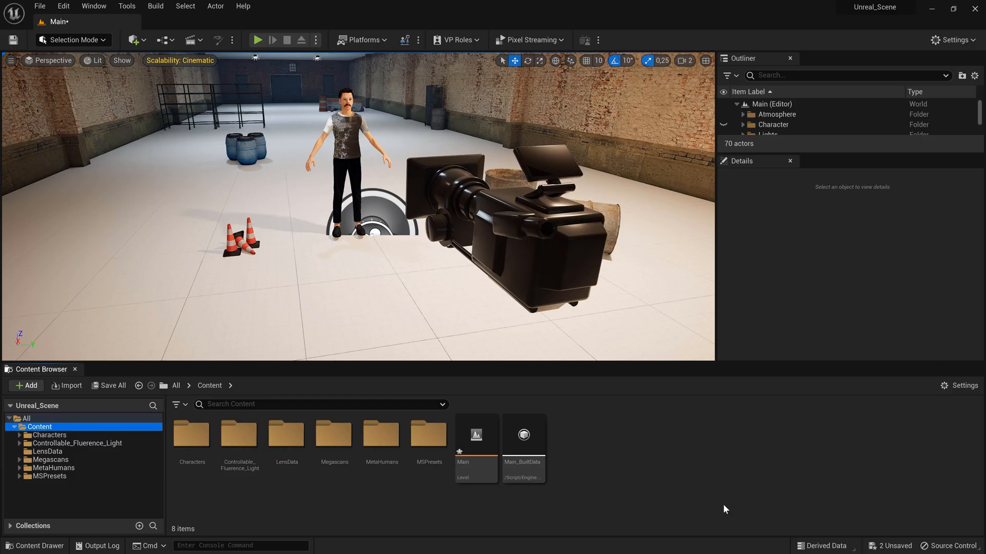
Step: Create and open a 'Timecode' Blueprint class, then open the Timecode Provider choices
left_click(26, 385)
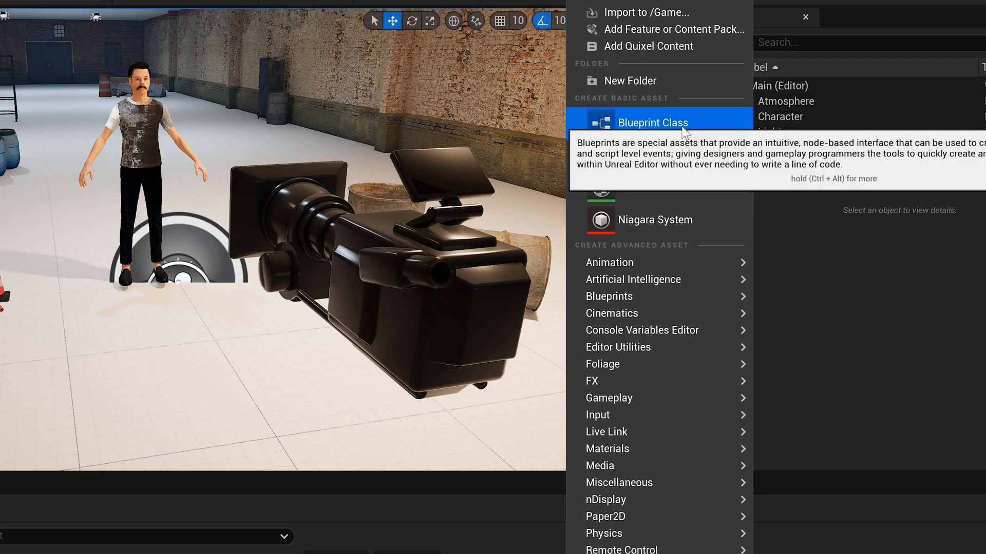
left_click(652, 122)
type("Timecode")
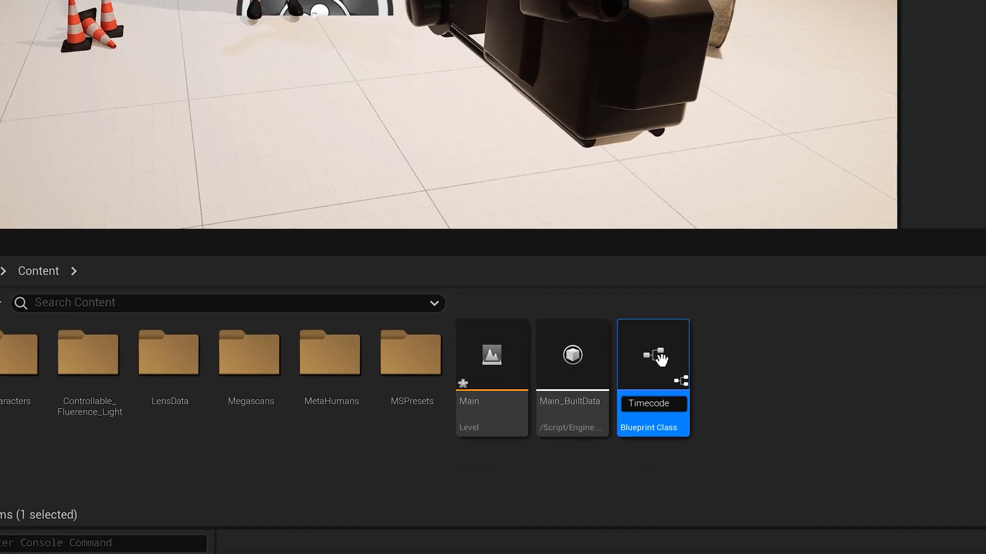
double_click(652, 356)
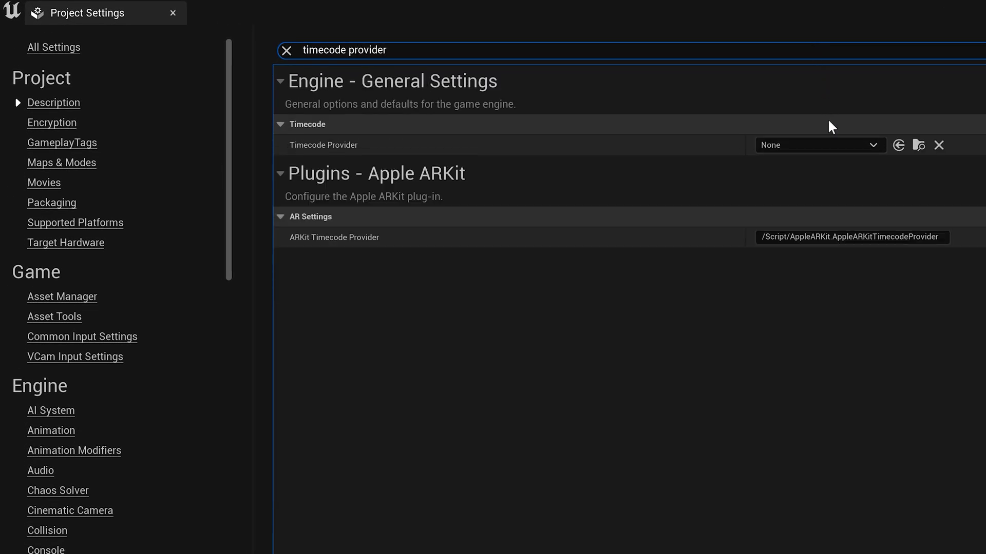
left_click(820, 145)
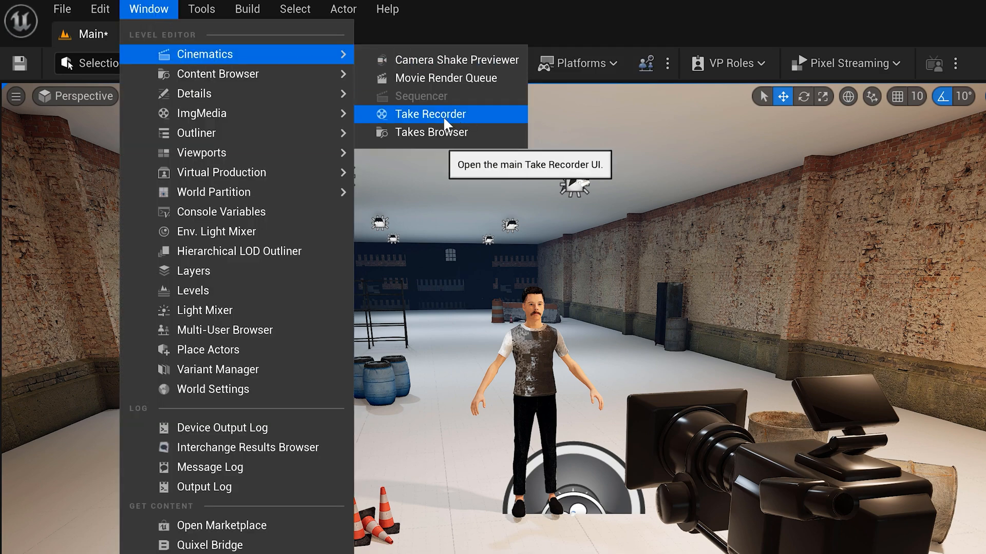
Step: Record take 01 of Scene_1 in Take Recorder, then open Scene_1_01
left_click(432, 114)
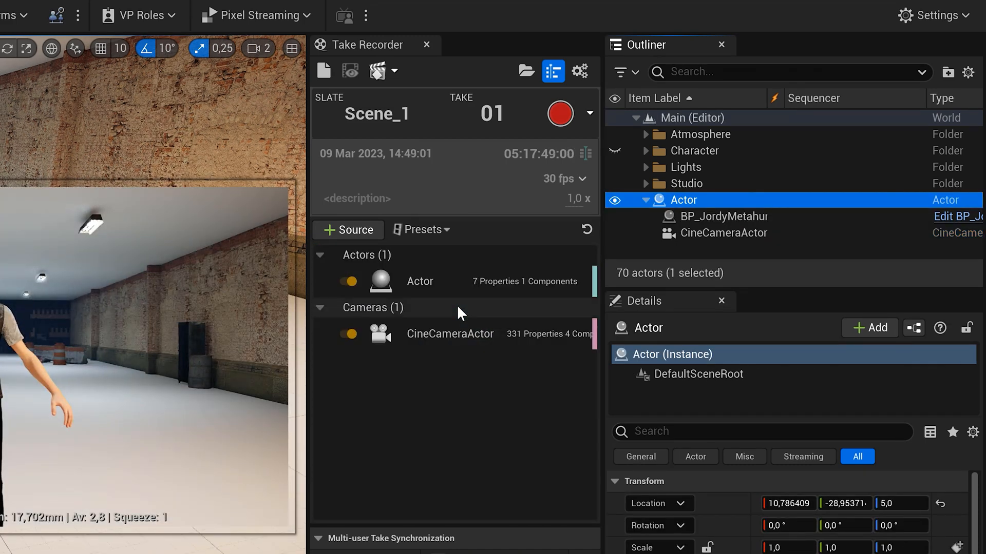
left_click(559, 113)
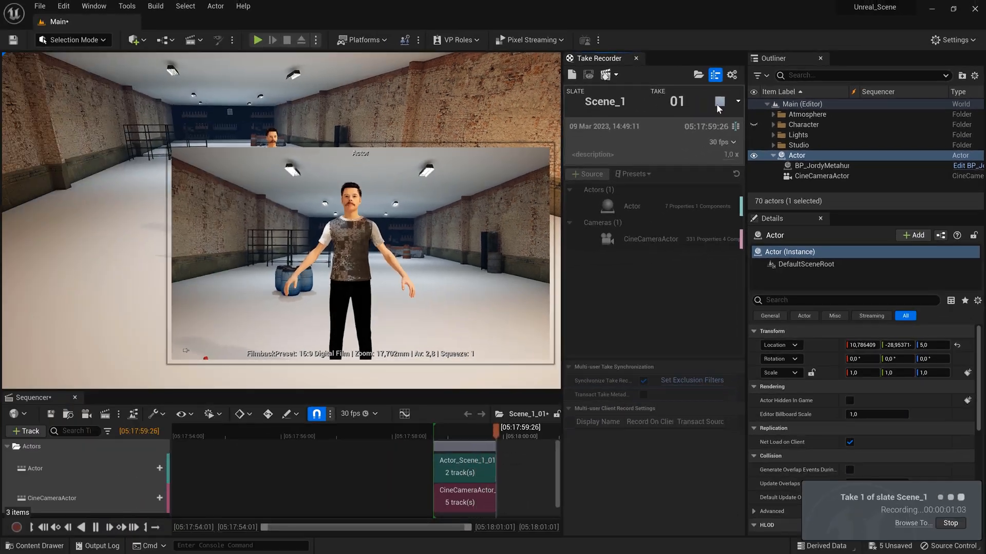
left_click(41, 545)
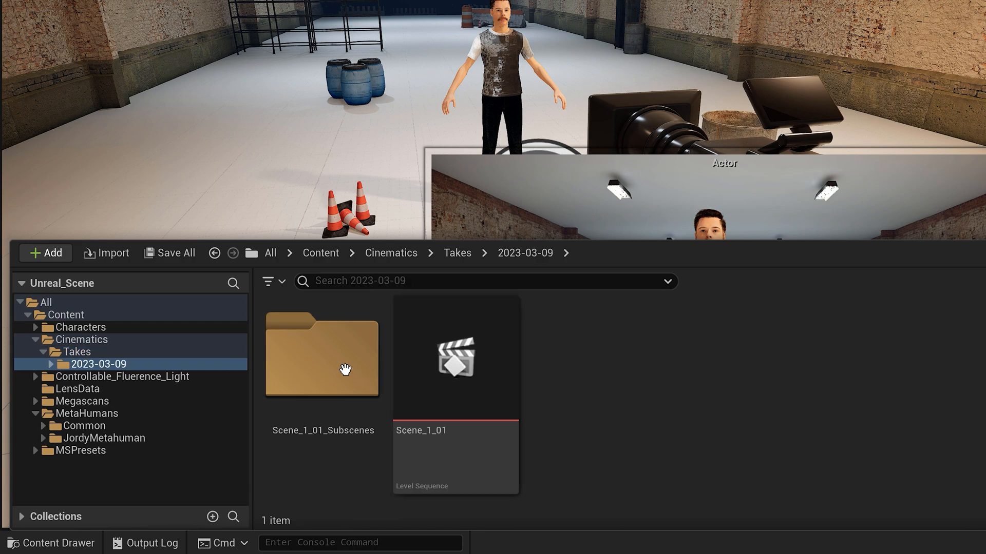
mouse_move(454, 357)
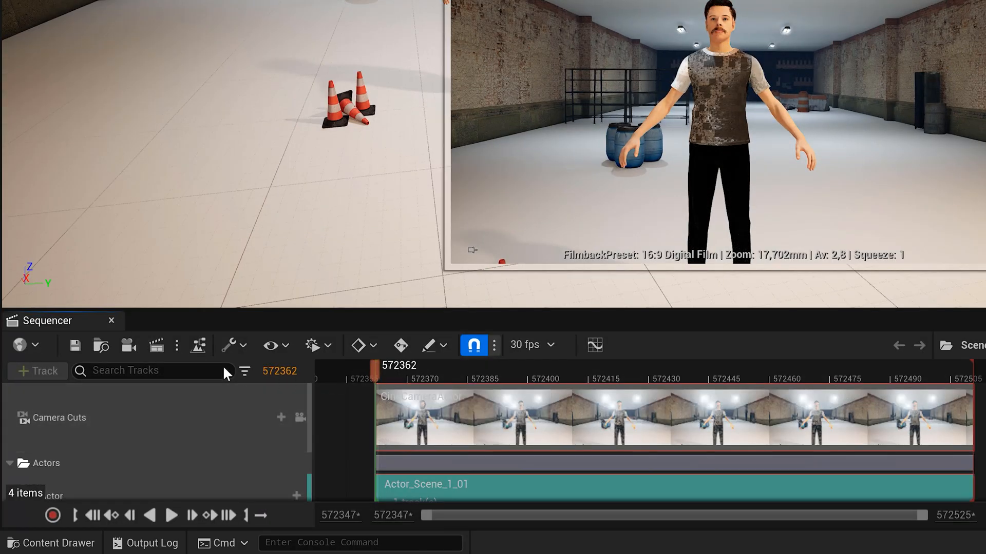
left_click(198, 345)
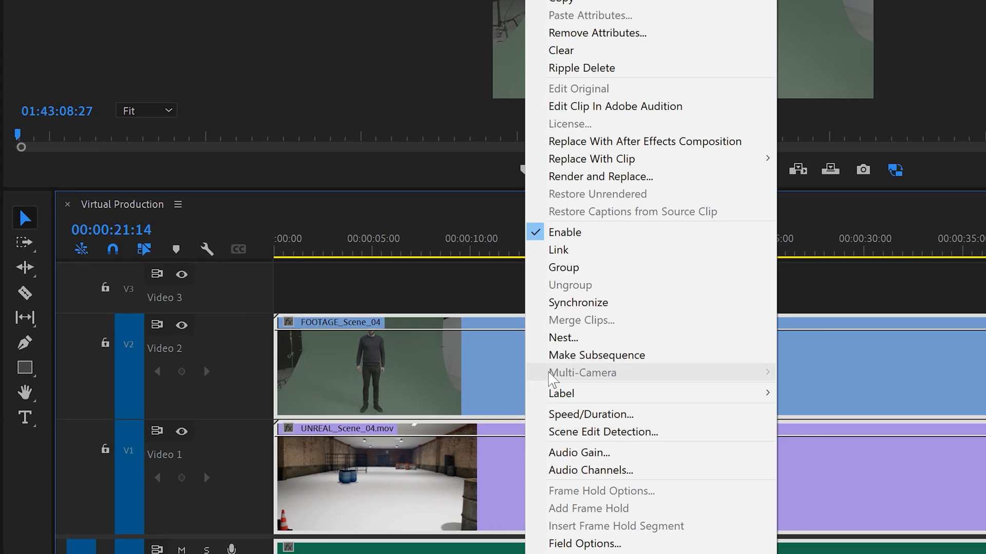
mouse_move(577, 302)
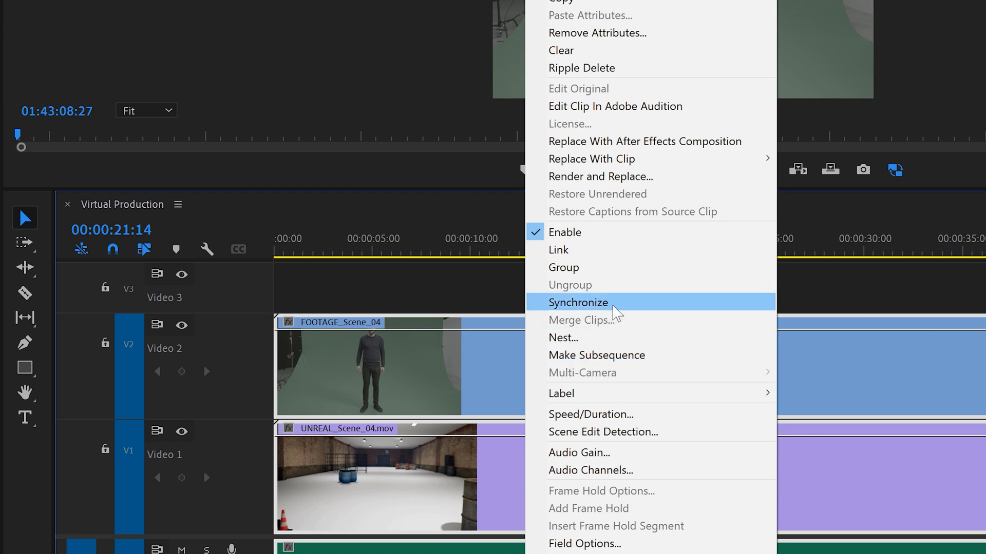
Step: Synchronize FOOTAGE_Scene_04 and UNREAL_Scene_04.mov by timecode
left_click(577, 303)
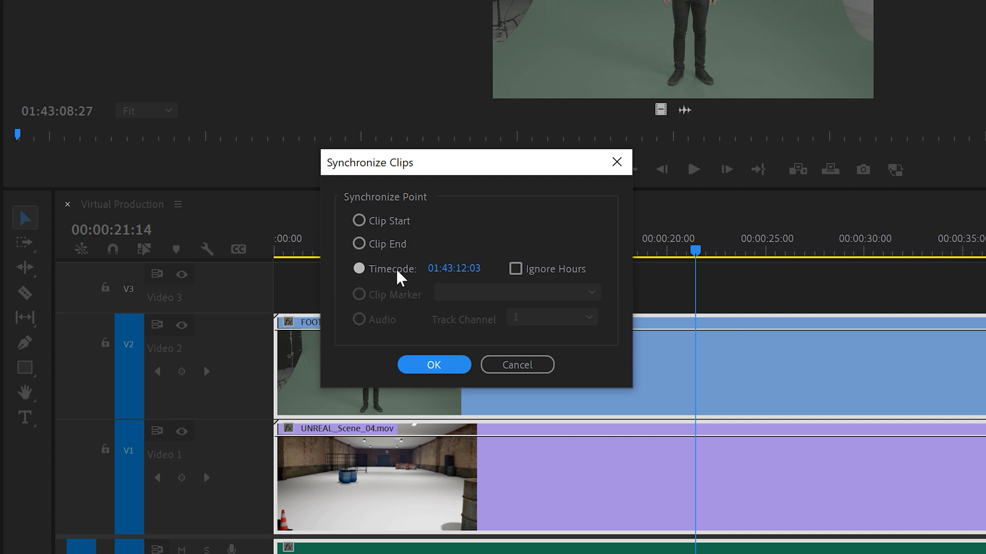
left_click(434, 364)
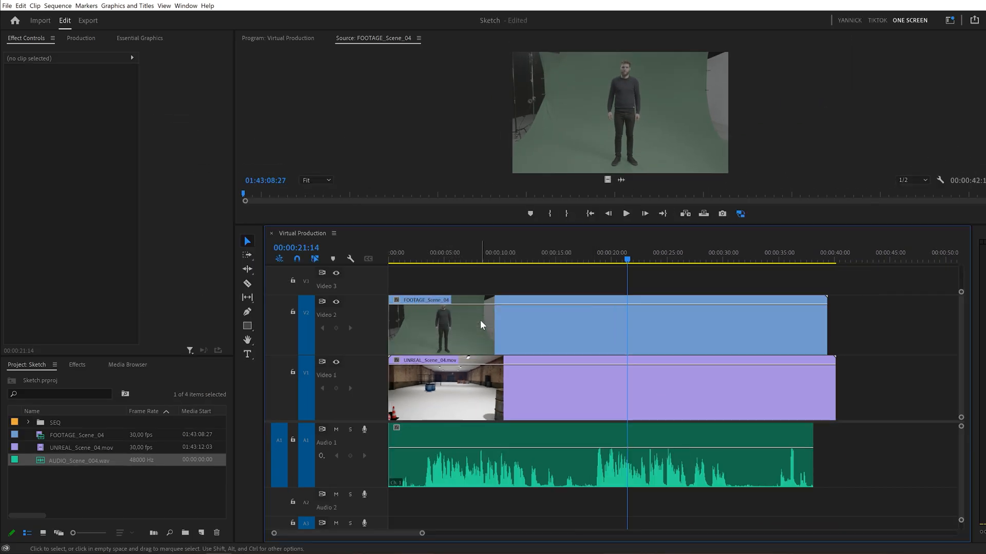